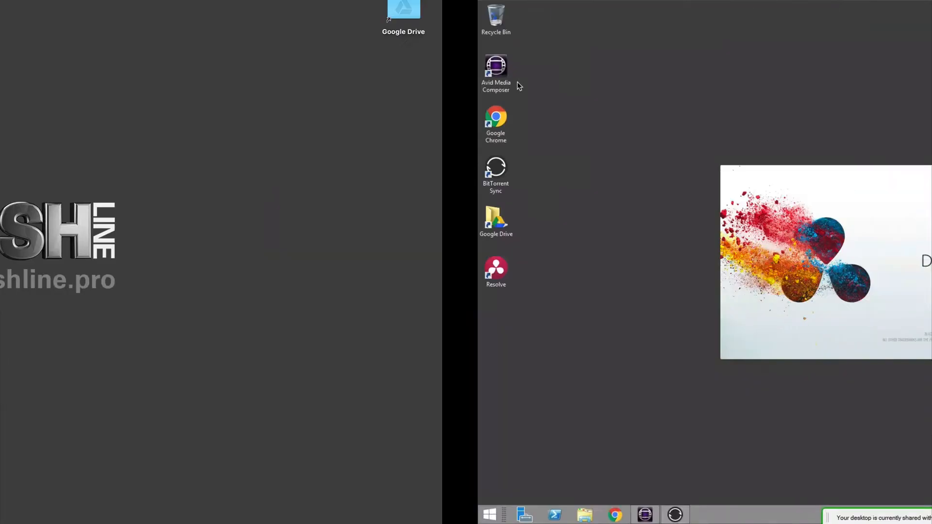
- Launch DaVinci Resolve, open the Demo project and browse the Y: drive media
double_click(495, 272)
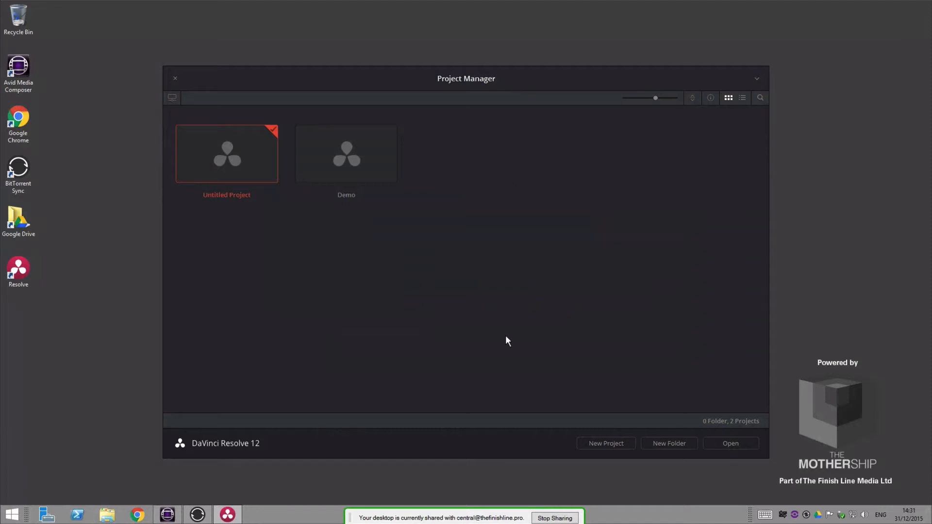
mouse_move(620, 238)
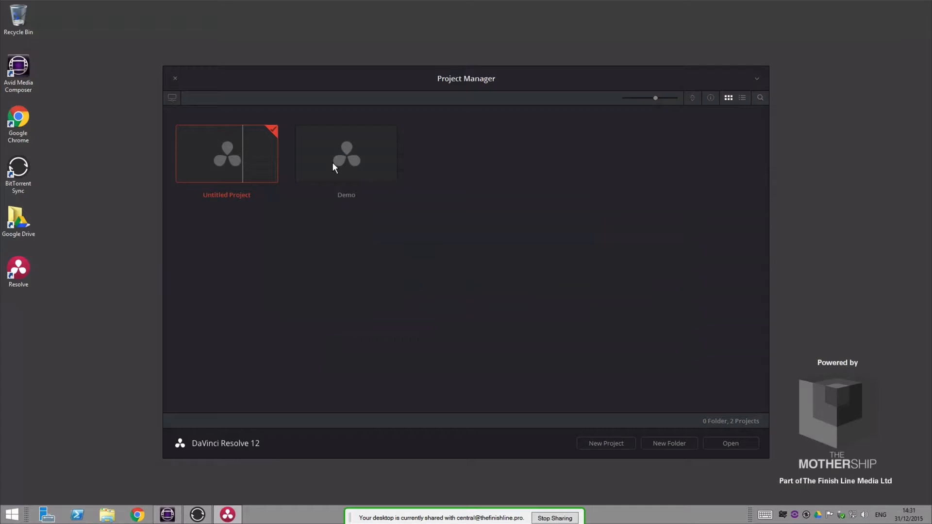
double_click(346, 153)
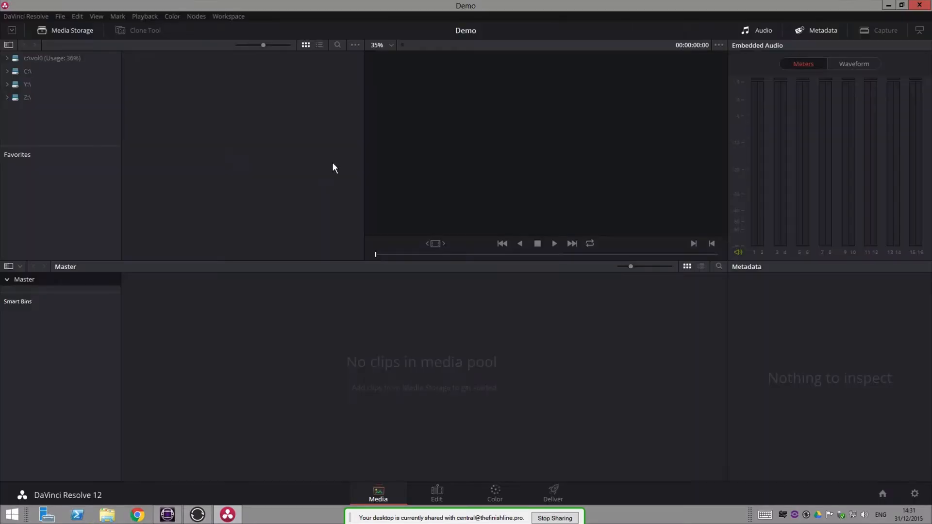
left_click(26, 84)
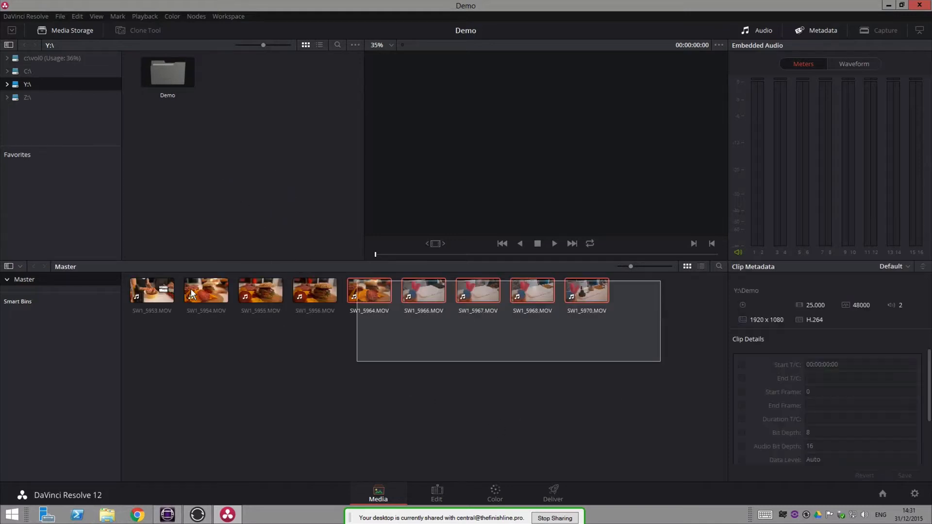
- Create Timeline 1 from the nine selected clips
right_click(206, 291)
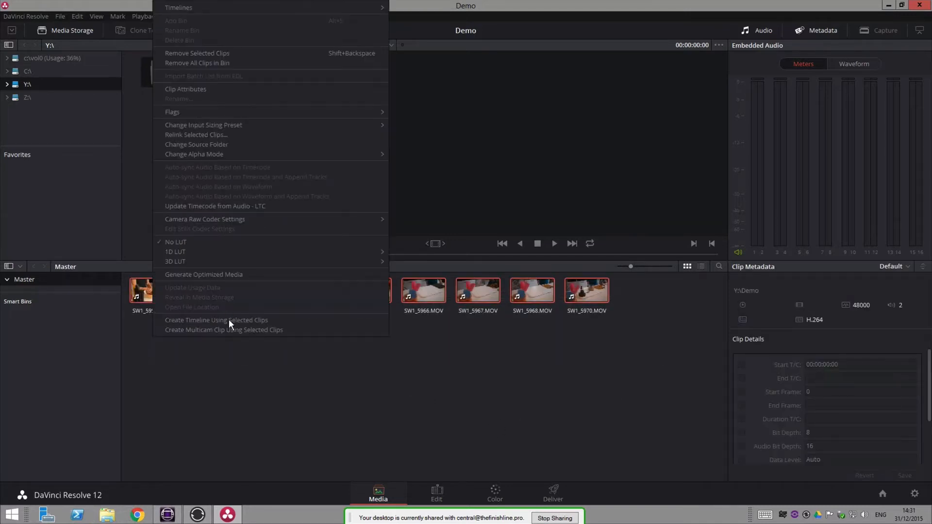
left_click(217, 320)
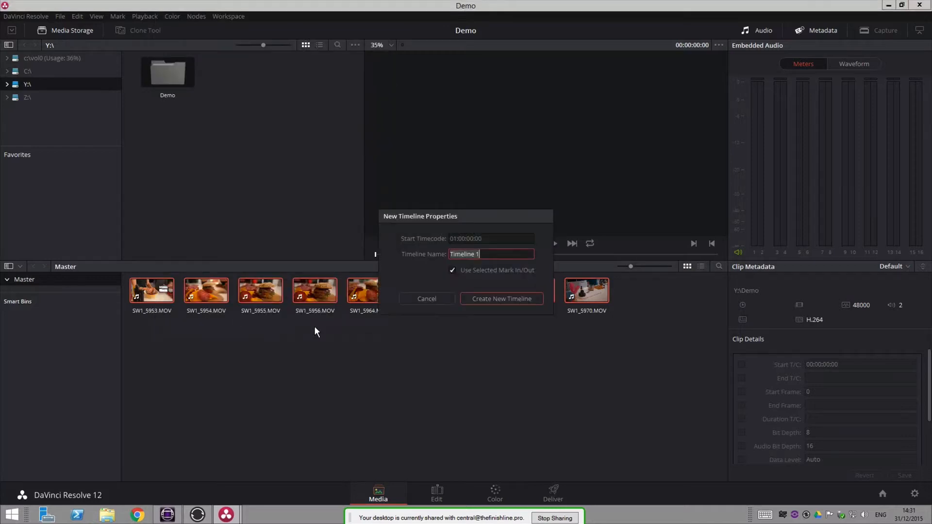
left_click(500, 299)
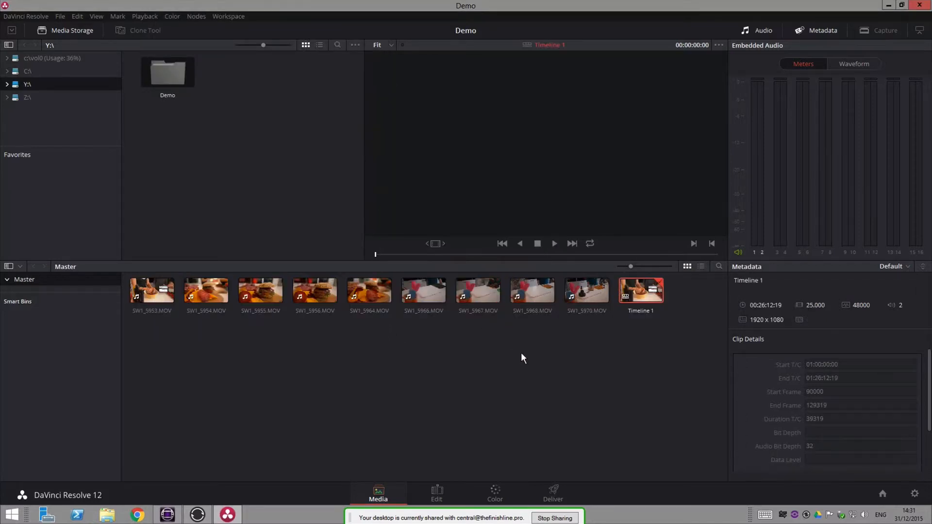
- Review Timeline 1 on the Deliver page, then quit Resolve and answer the unsaved-project prompt
left_click(551, 493)
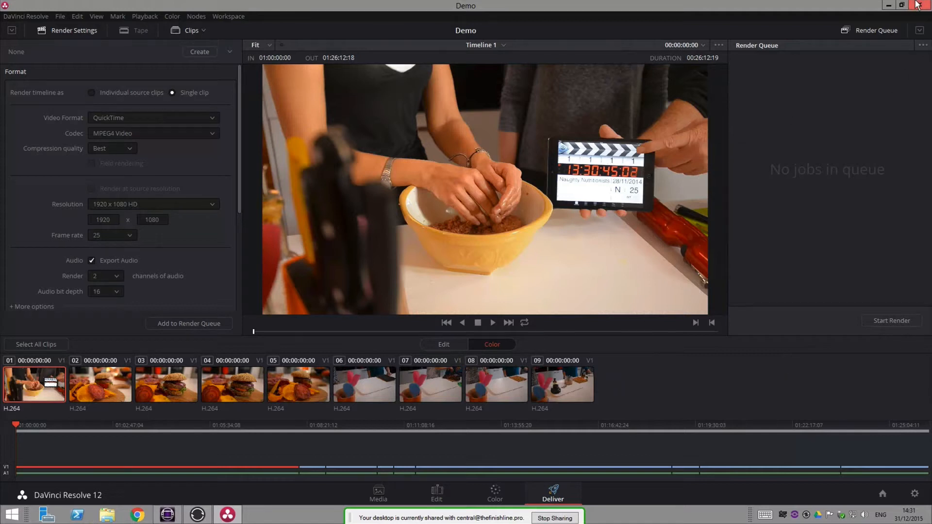
left_click(921, 5)
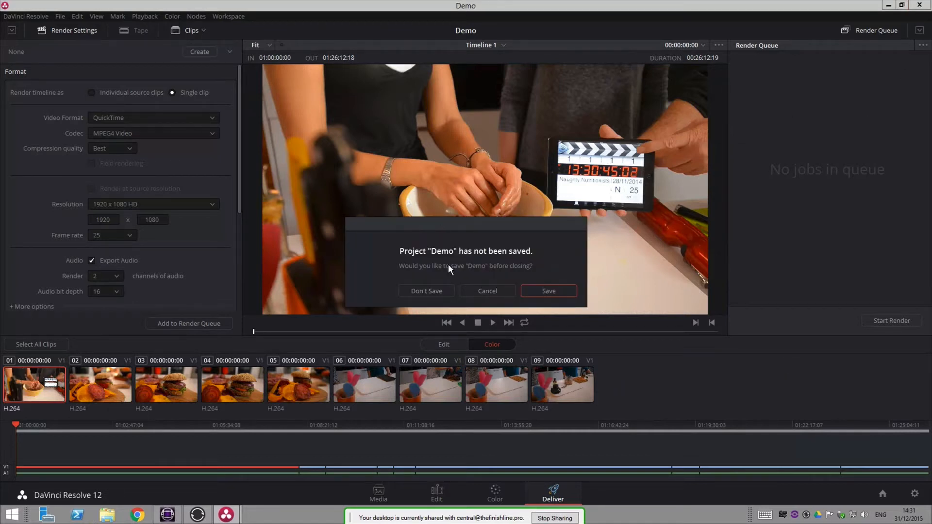
left_click(426, 291)
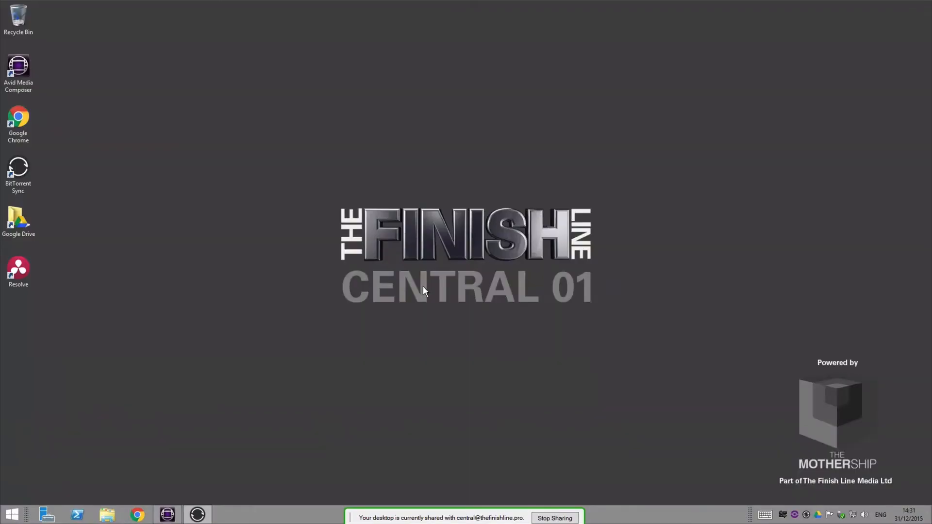
mouse_move(625, 116)
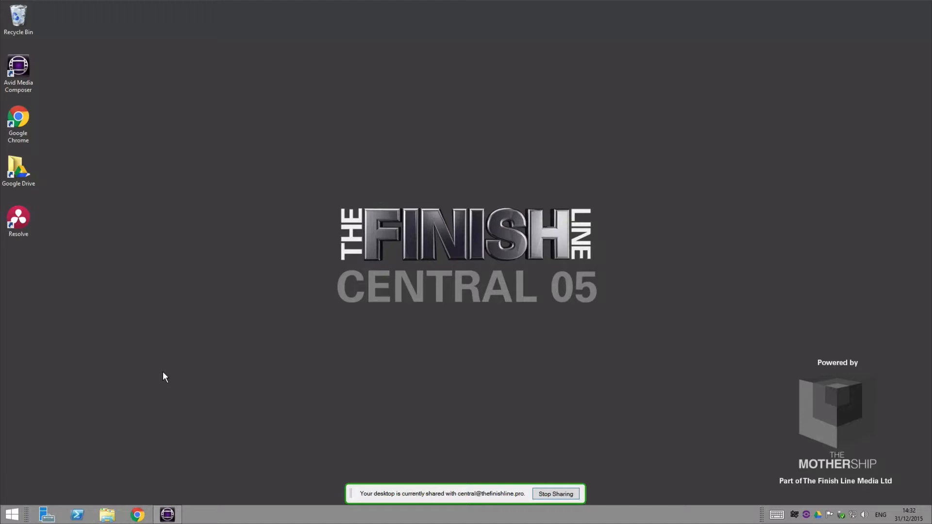
mouse_move(109, 513)
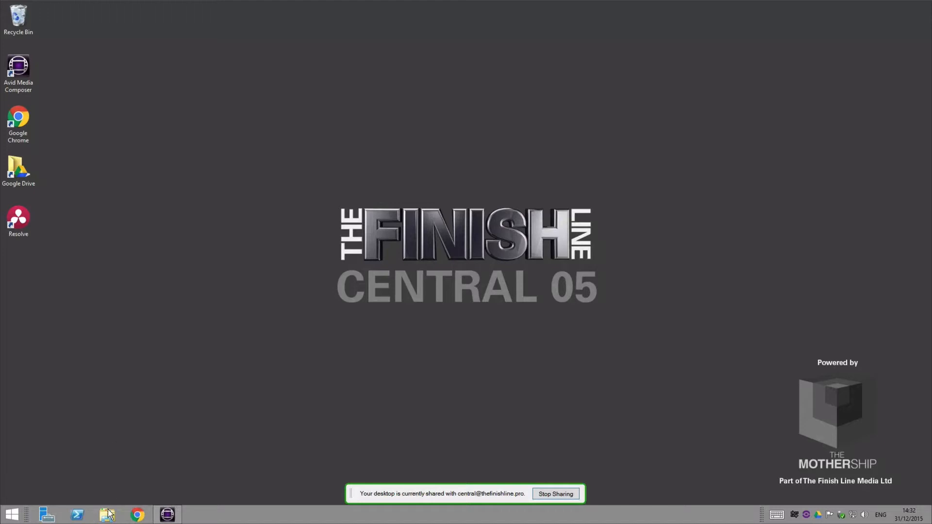
left_click(106, 514)
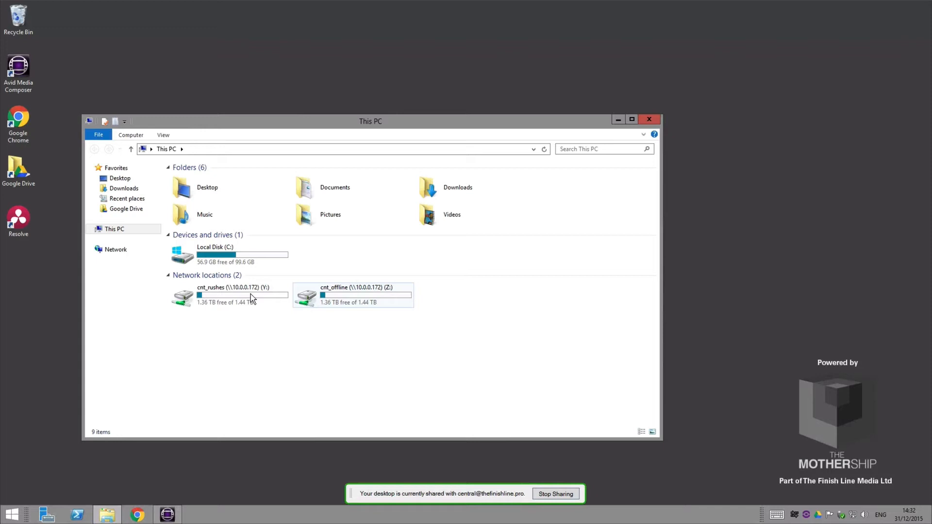
mouse_move(250, 303)
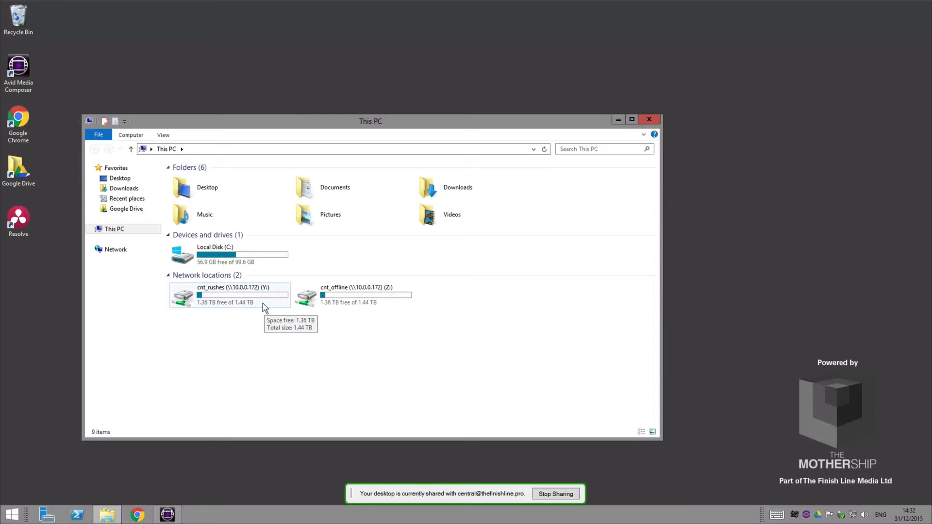
mouse_move(264, 373)
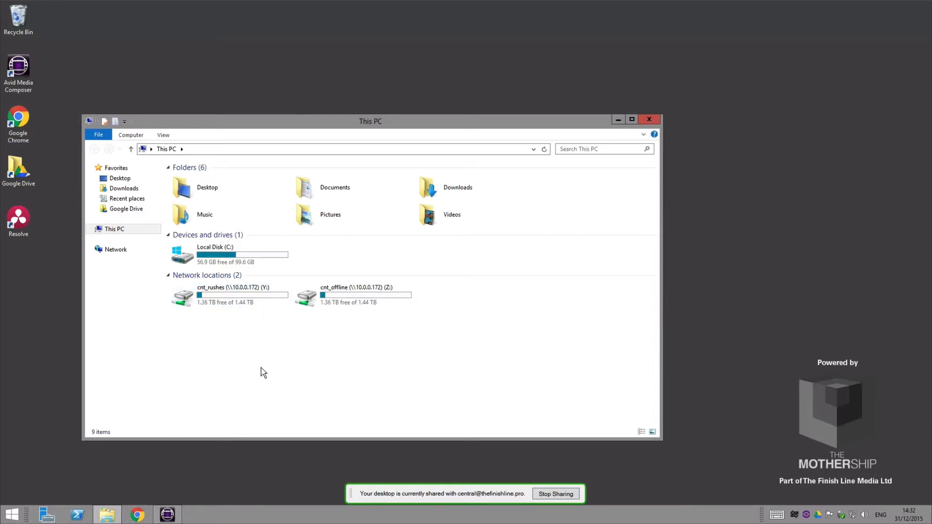
mouse_move(348, 379)
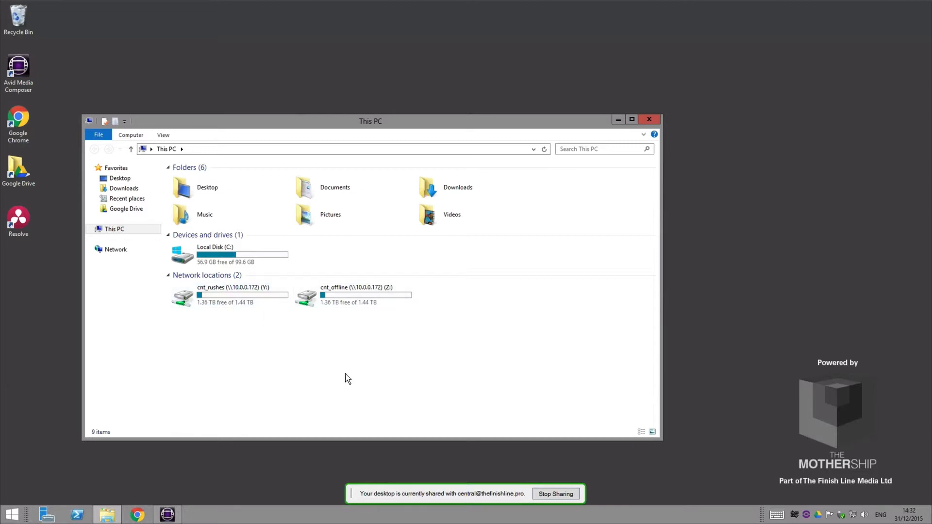
mouse_move(241, 295)
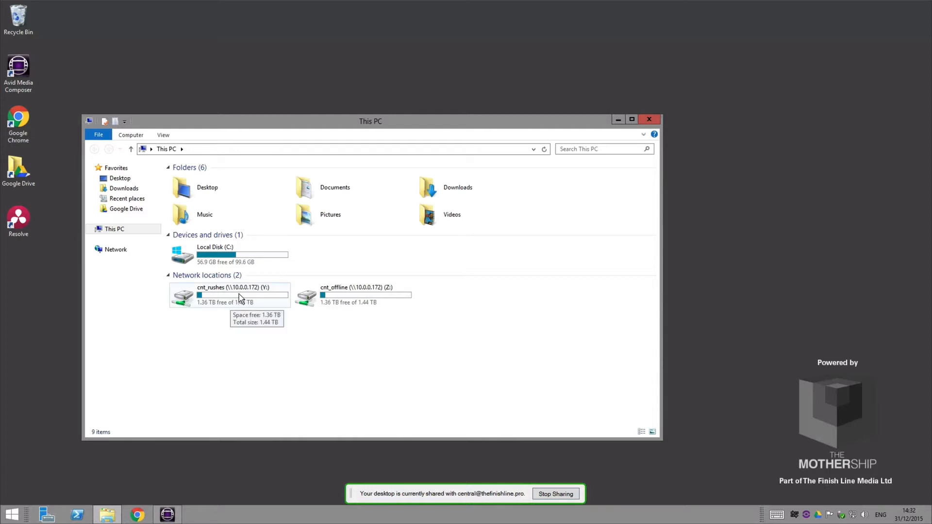
mouse_move(280, 331)
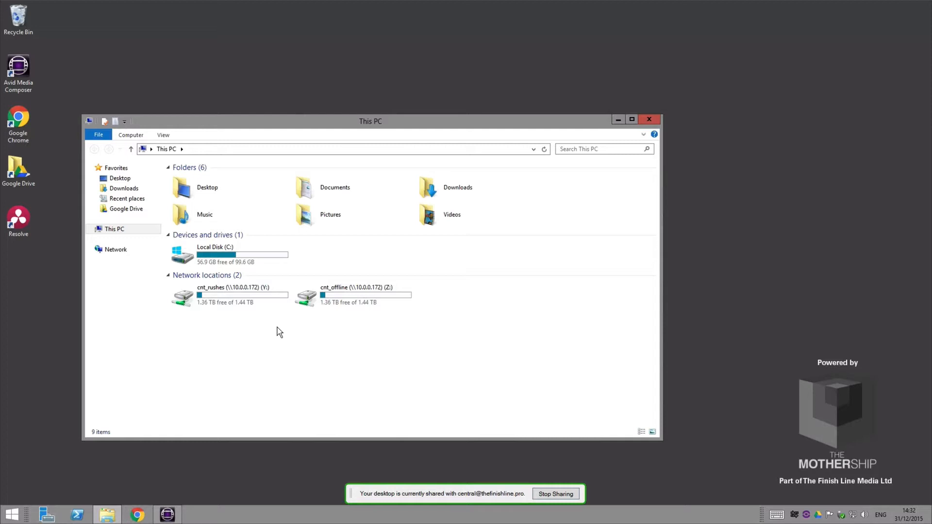
mouse_move(229, 295)
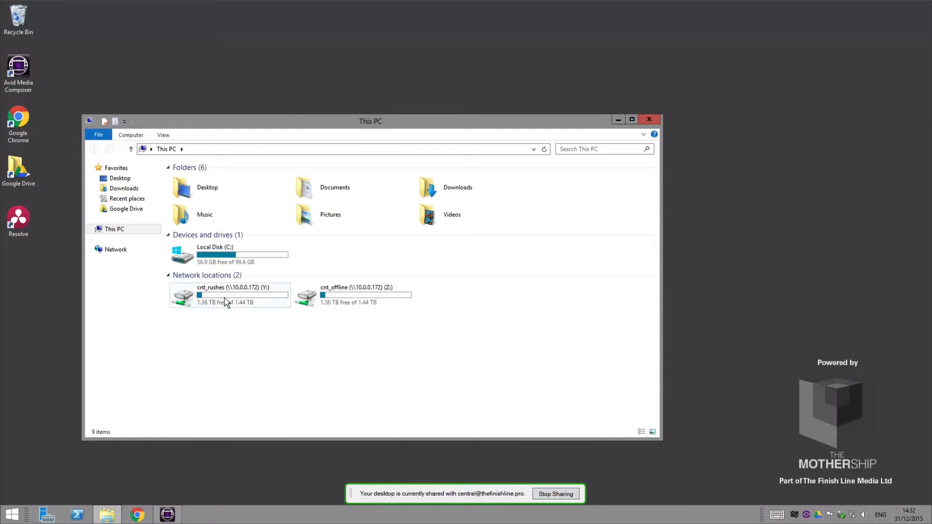
double_click(229, 296)
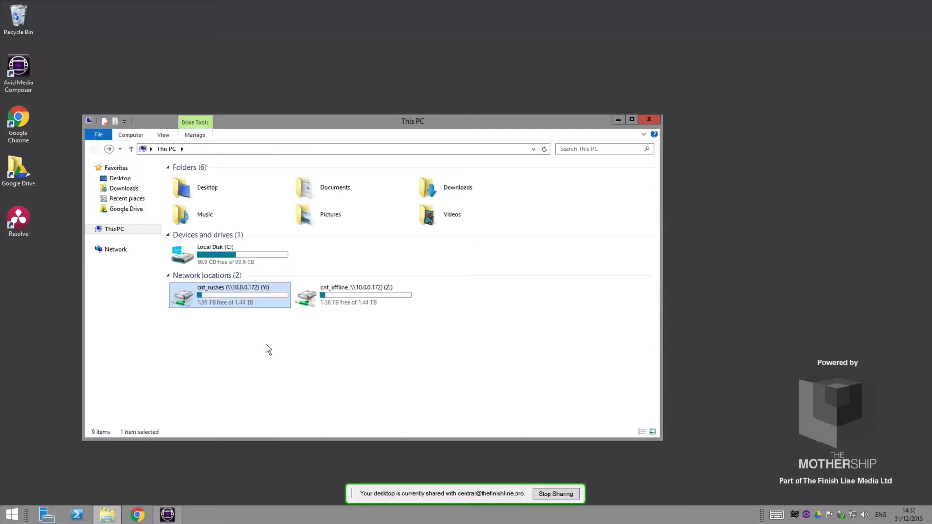
double_click(356, 294)
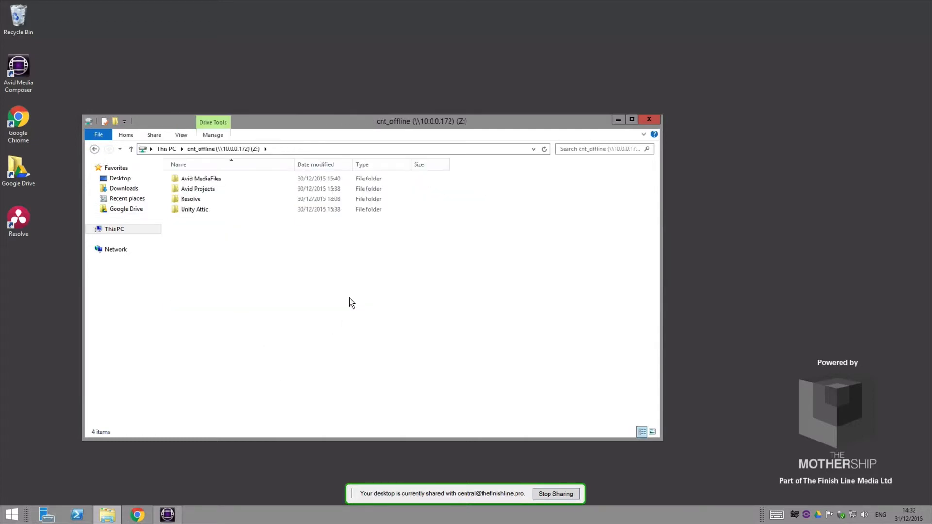
mouse_move(213, 259)
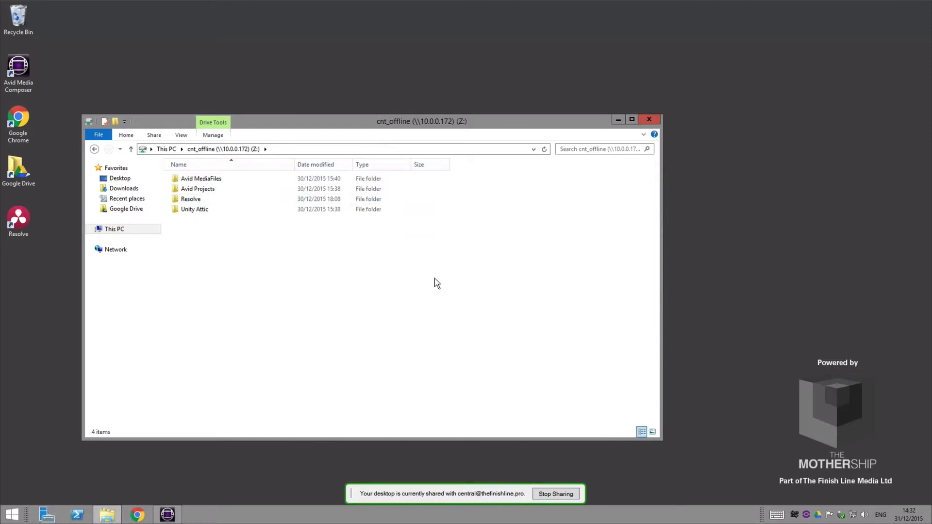
mouse_move(641, 114)
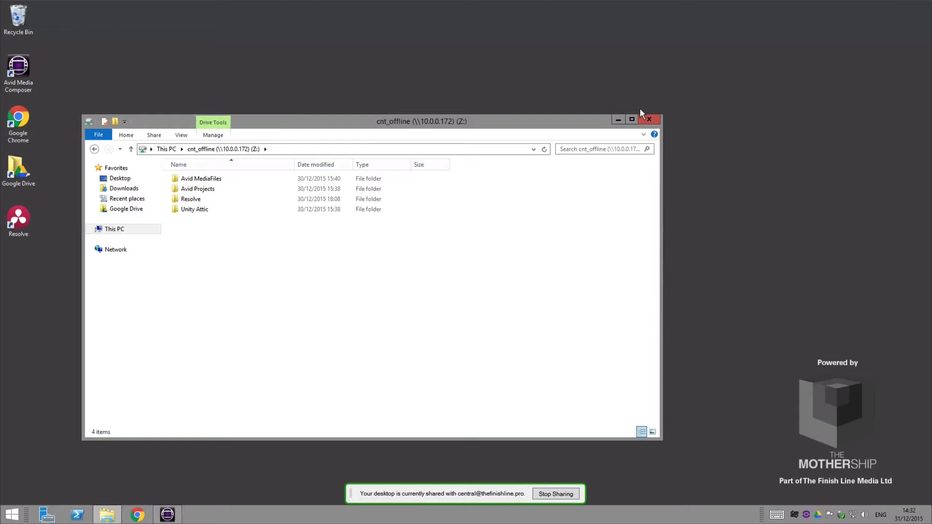
left_click(648, 119)
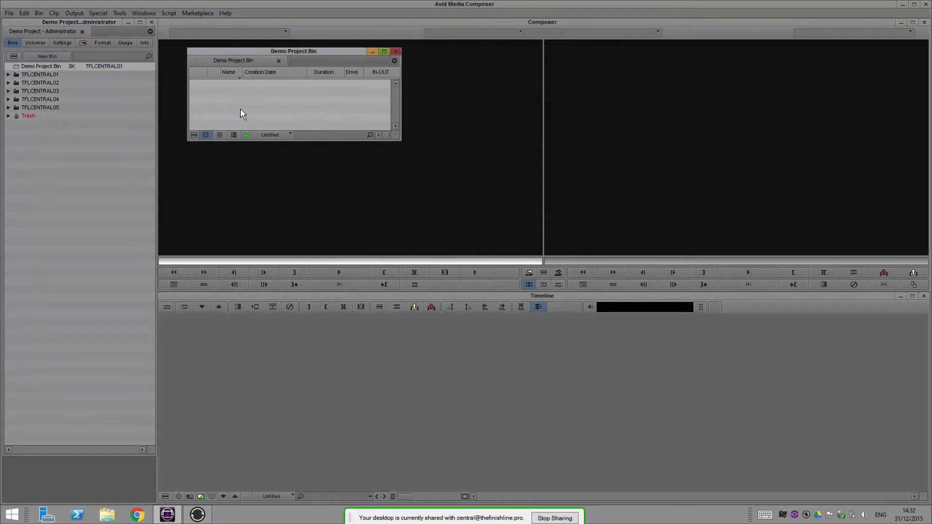
- Import the nine SW1 clips into the empty Demo Project Bin
right_click(241, 113)
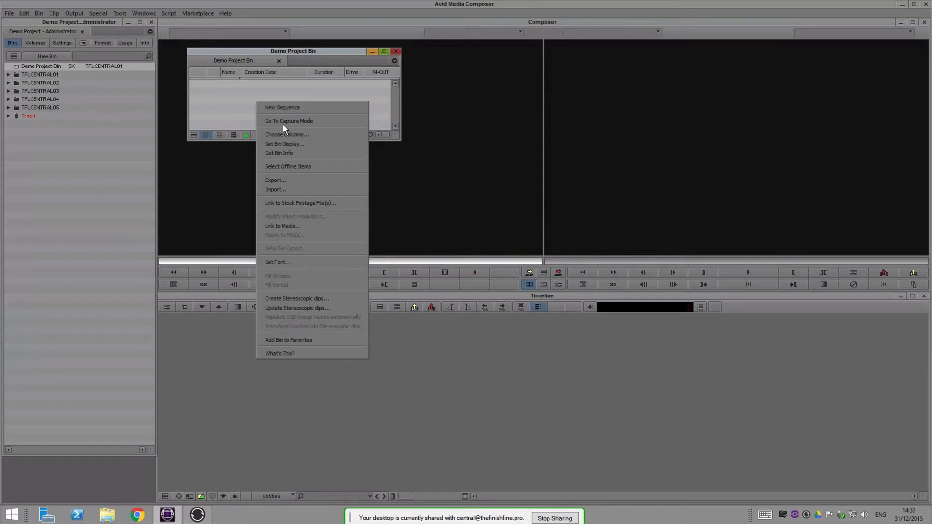
mouse_move(283, 276)
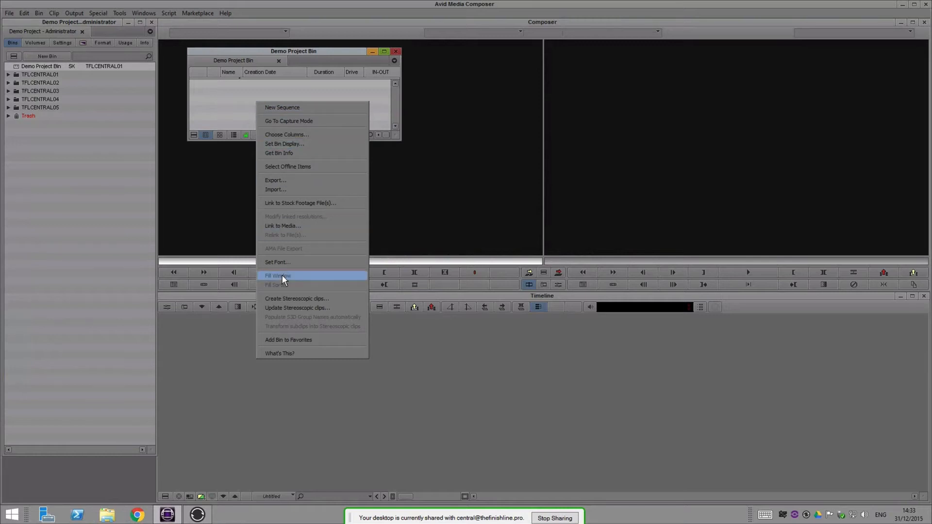
left_click(277, 275)
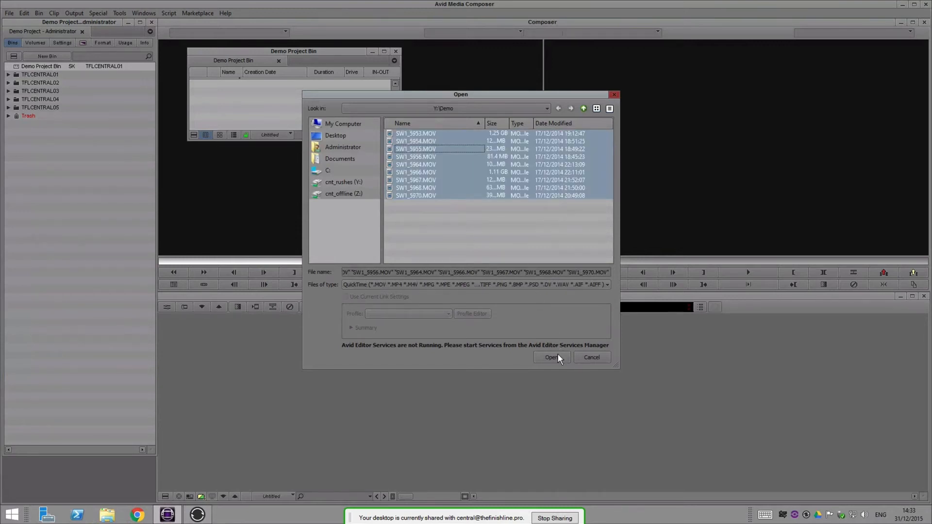
left_click(551, 357)
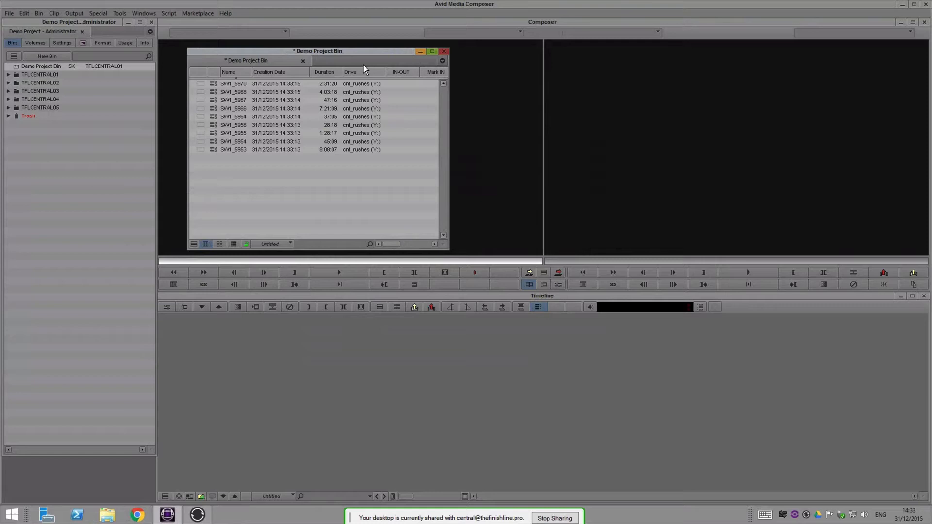
- Move the bin window lower left and load clip SW1_5970 into the source monitor
left_click_drag(318, 51, 142, 297)
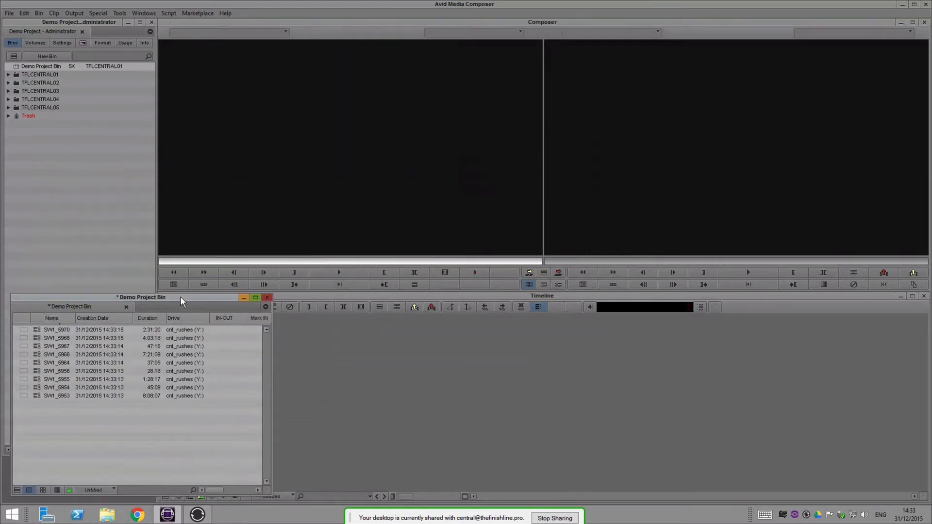
left_click(57, 330)
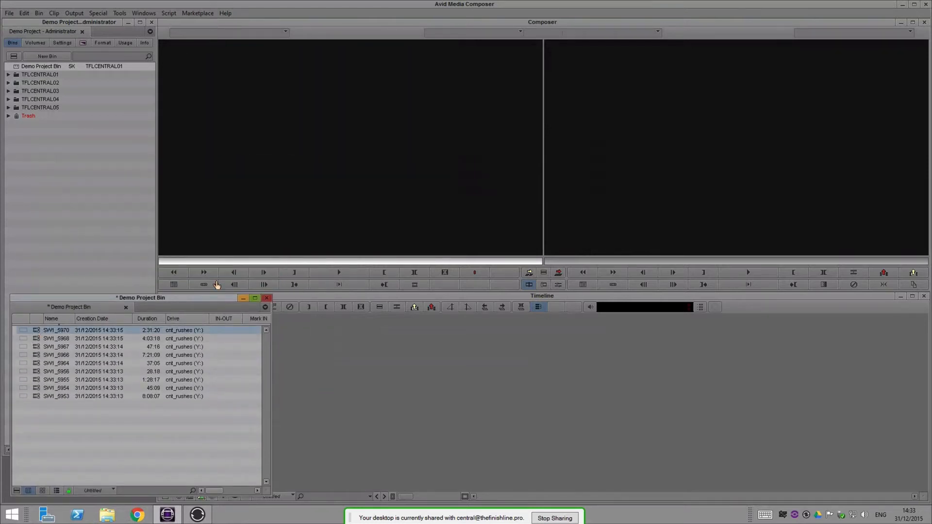
double_click(56, 330)
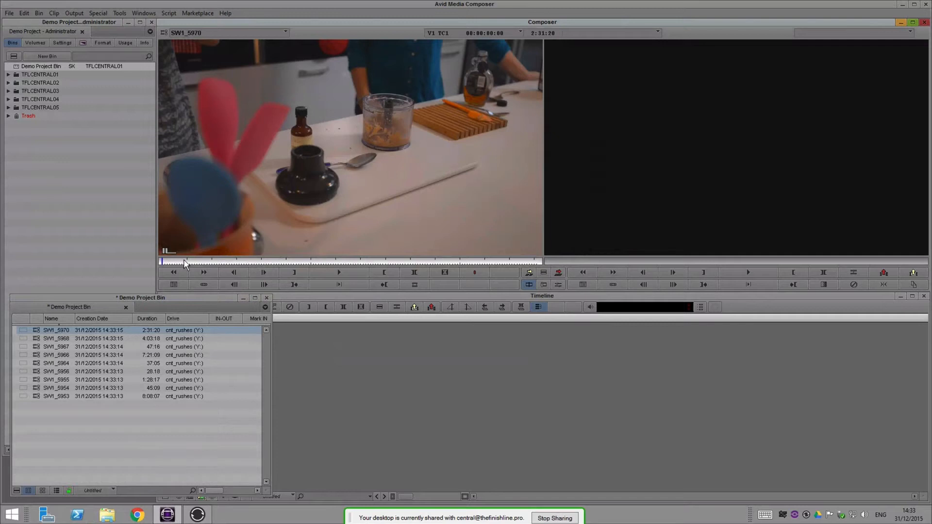
left_click(226, 260)
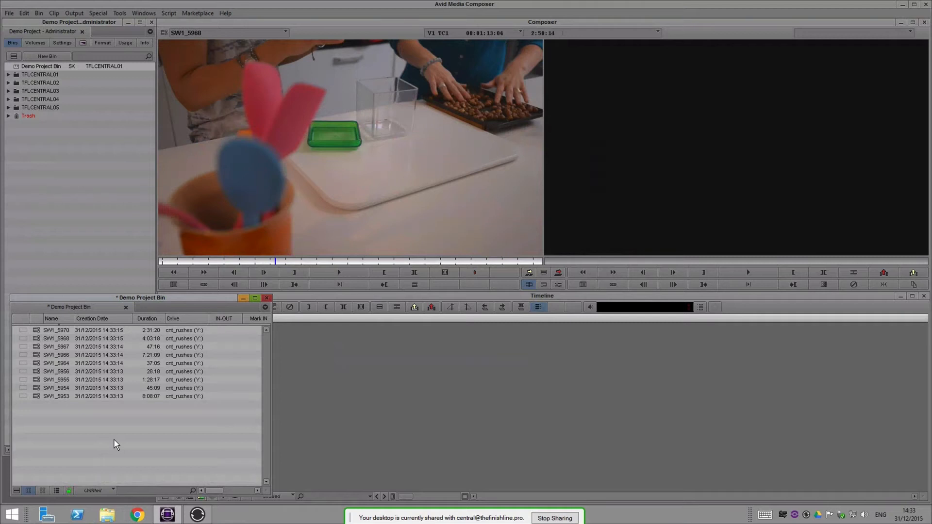
mouse_move(98, 96)
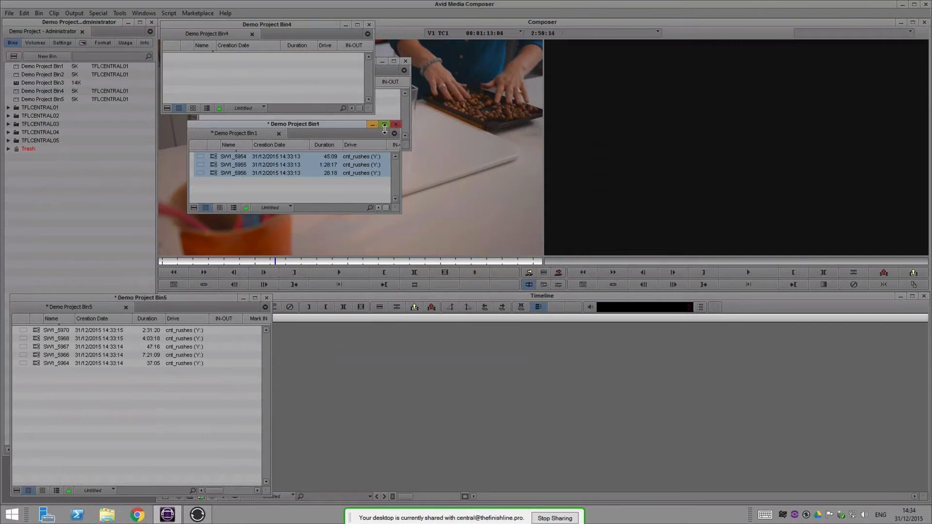
- Close the filled Bin1, move SW1_5966 into Bin2, fill Bin4 with three clips, closing each
left_click(383, 124)
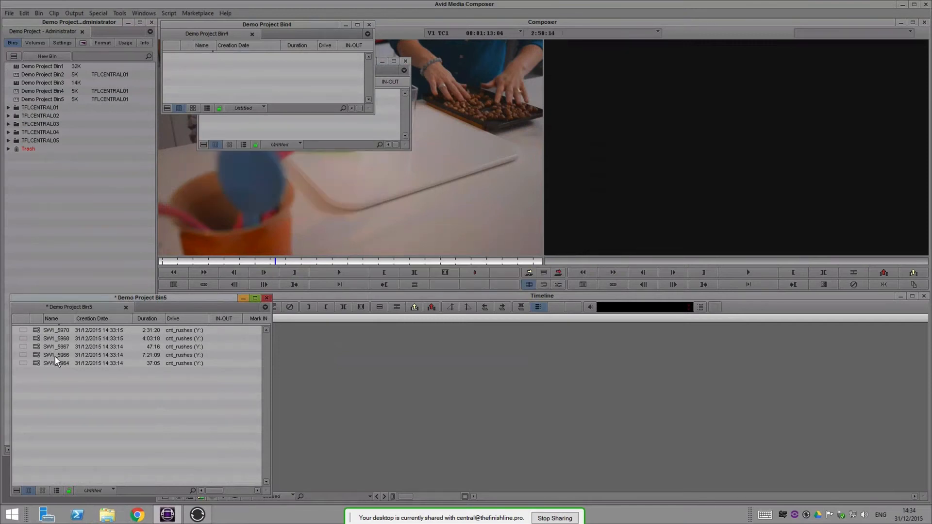
left_click(57, 355)
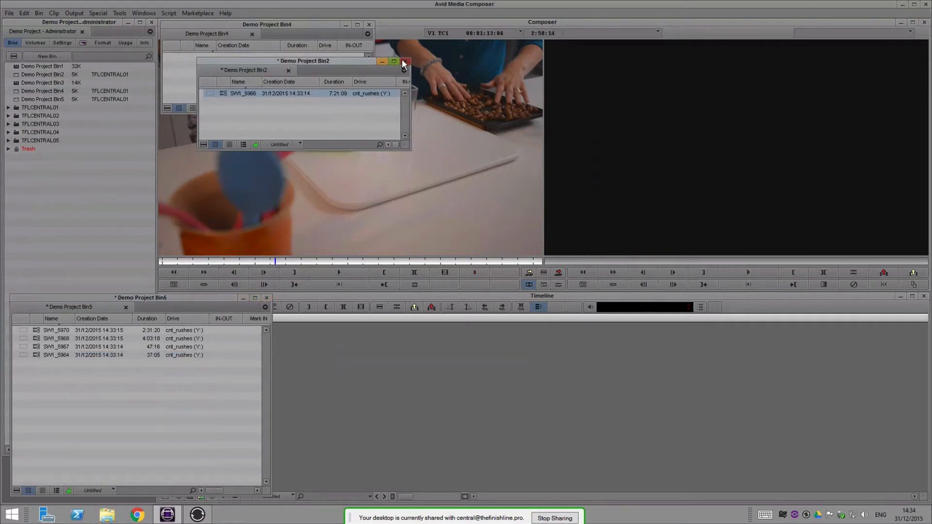
left_click(407, 62)
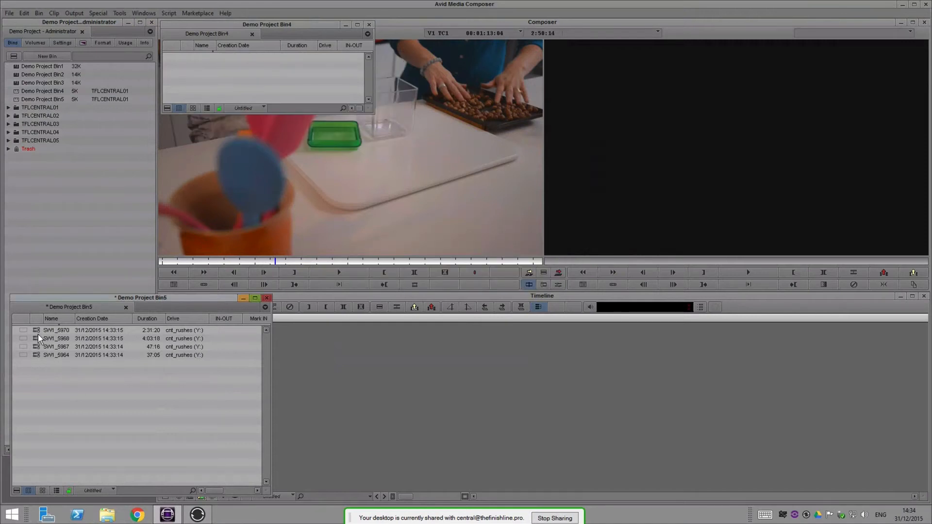
left_click(56, 330)
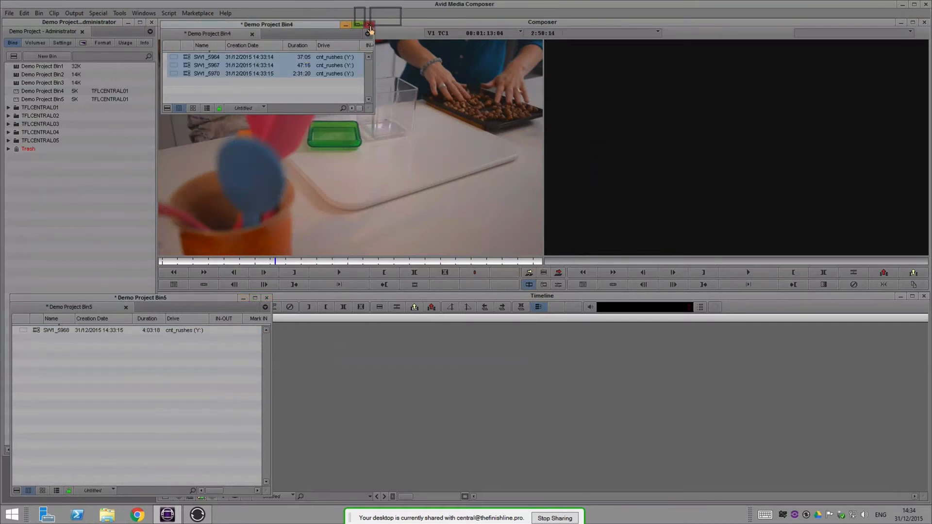
left_click(370, 24)
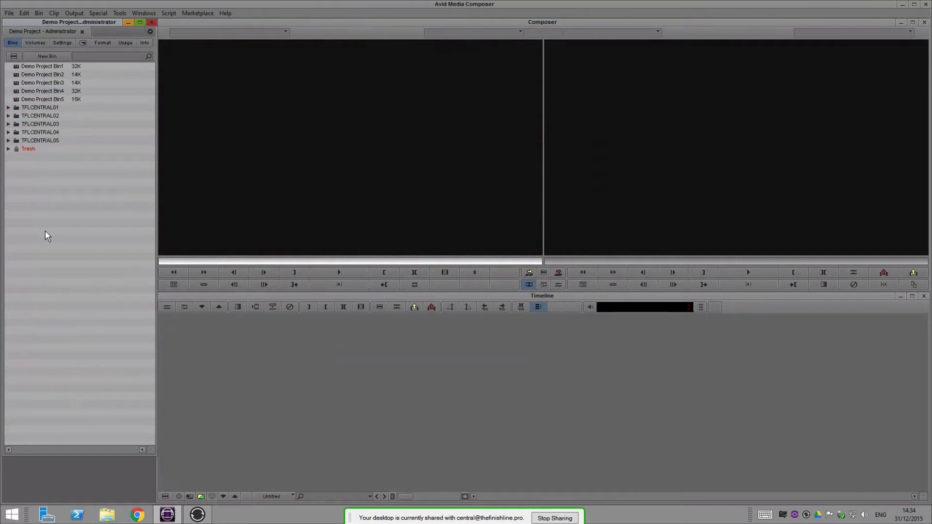
mouse_move(101, 256)
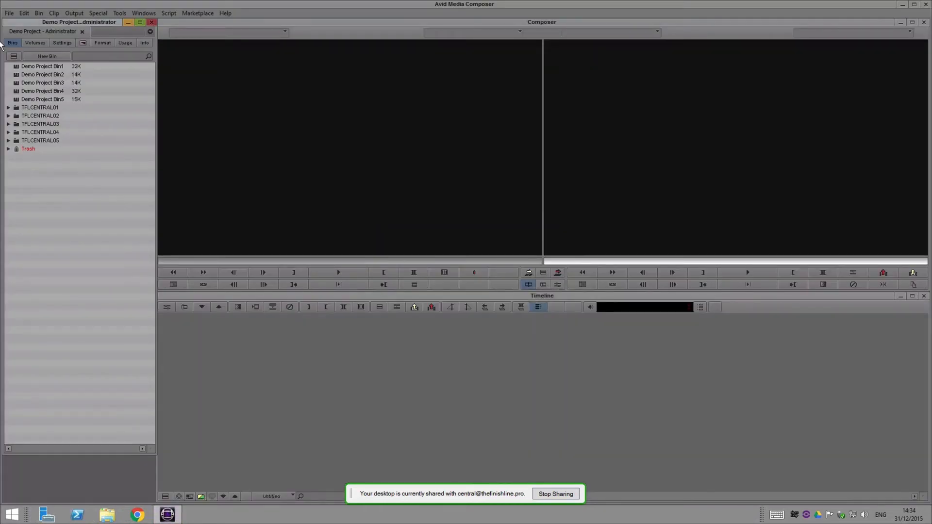
- Open Bin2 and transcode SW1_5966 to 1/4-res DNxHR LB MXF on cnt_offline
double_click(42, 74)
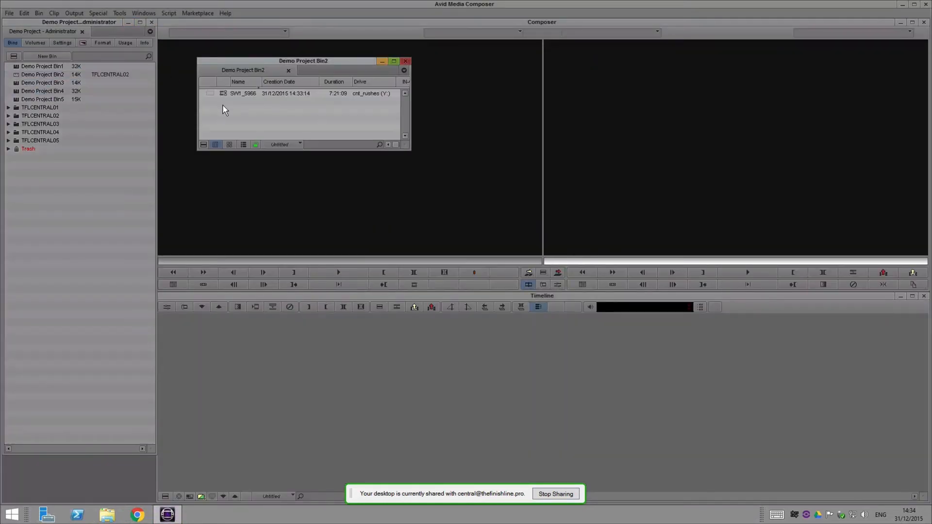
left_click(268, 93)
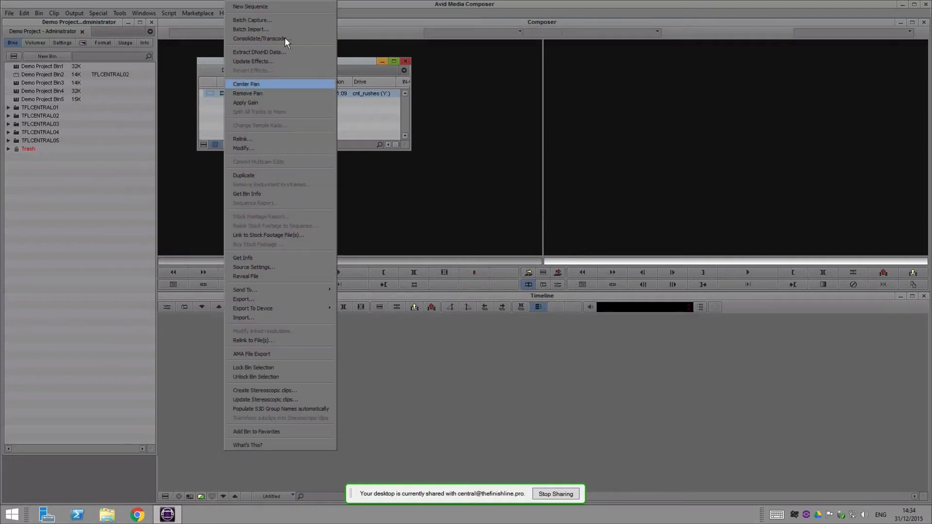
left_click(260, 38)
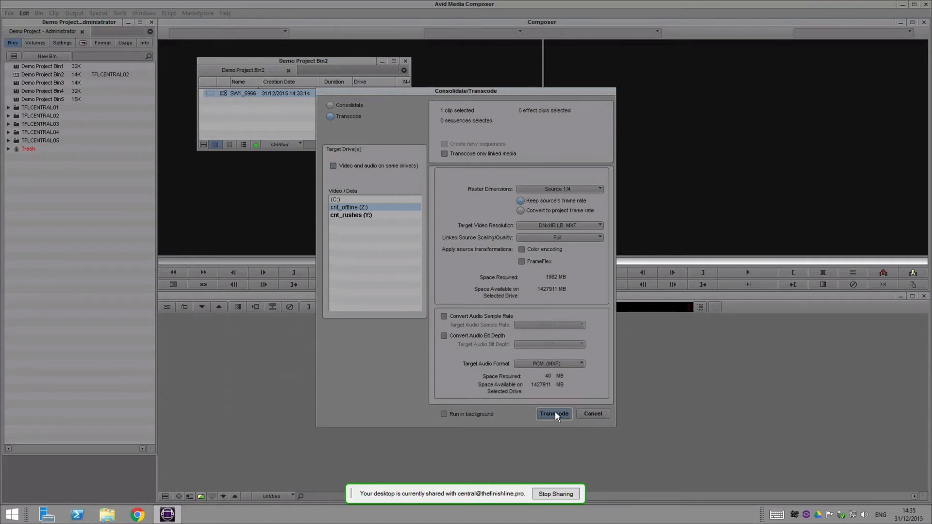
left_click(553, 414)
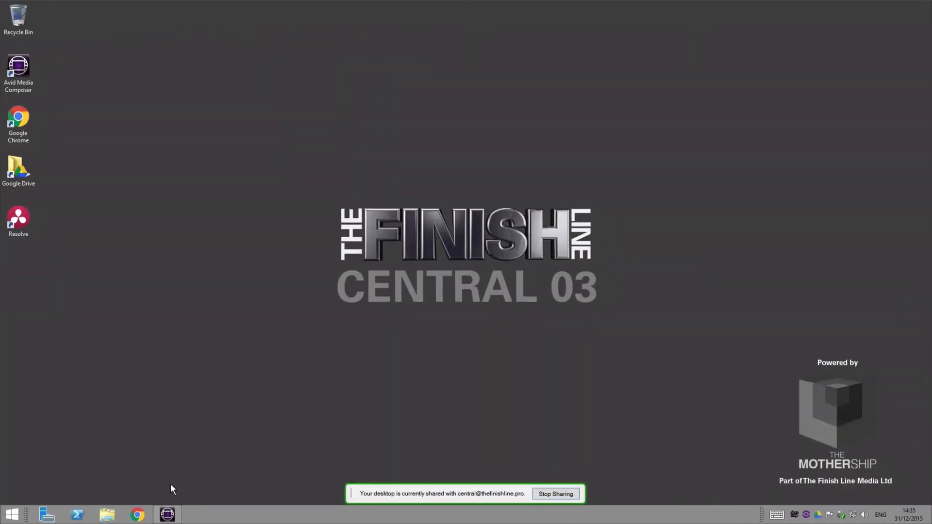
- Return to the editor, open Bin3 and bring its clip into Consolidate/Transcode settings
left_click(167, 514)
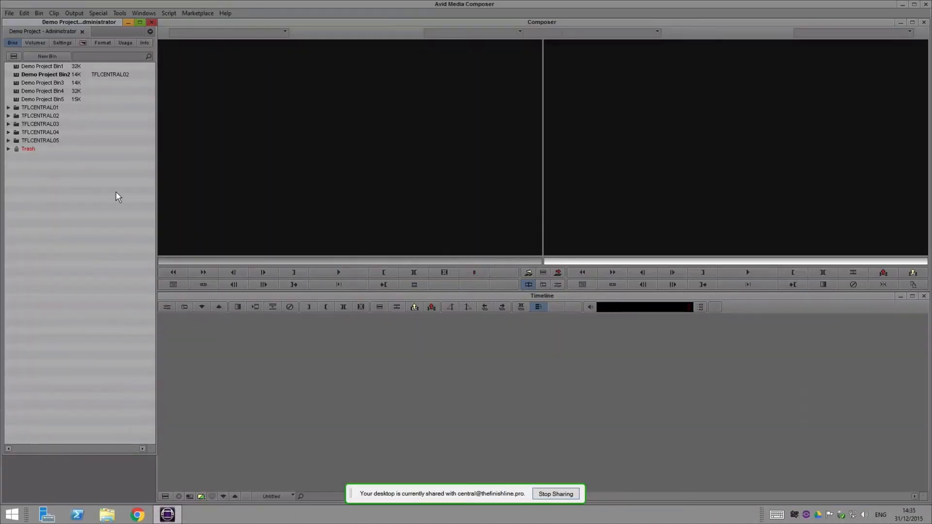
left_click(41, 83)
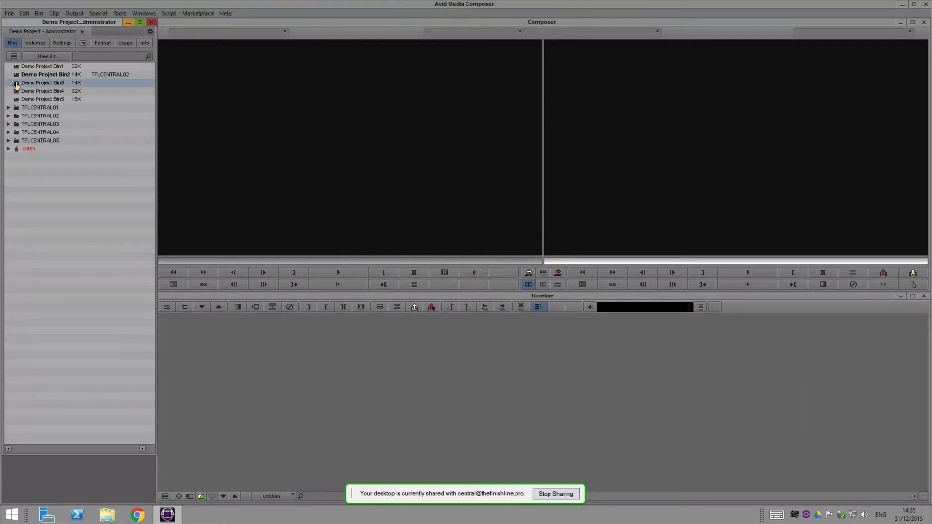
double_click(42, 83)
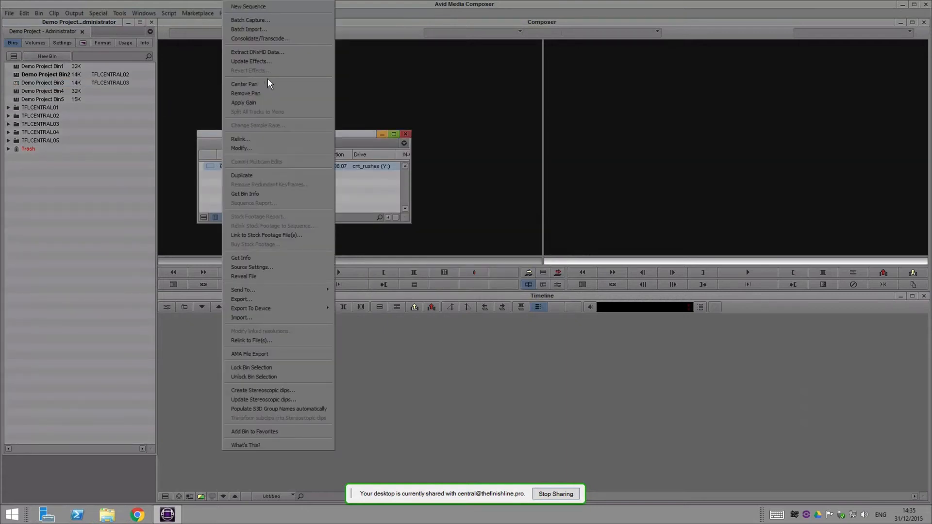
left_click(259, 38)
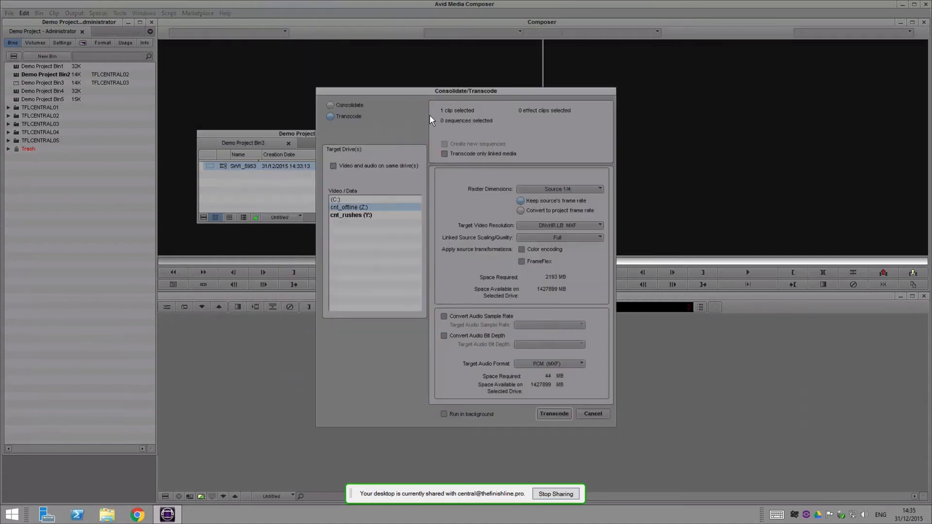
mouse_move(468, 297)
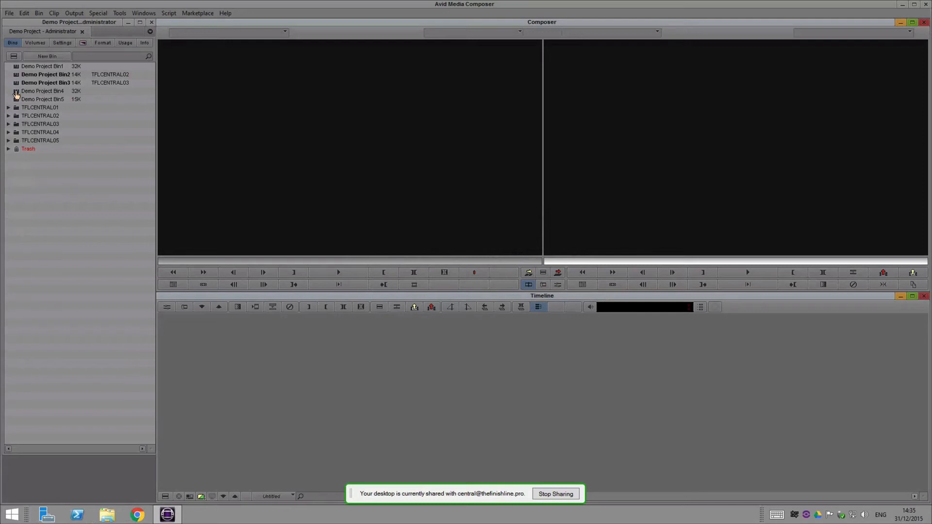
- Open Bin4 and transcode its three clips with the 1/4 DNxHR LB cnt_offline settings
double_click(41, 91)
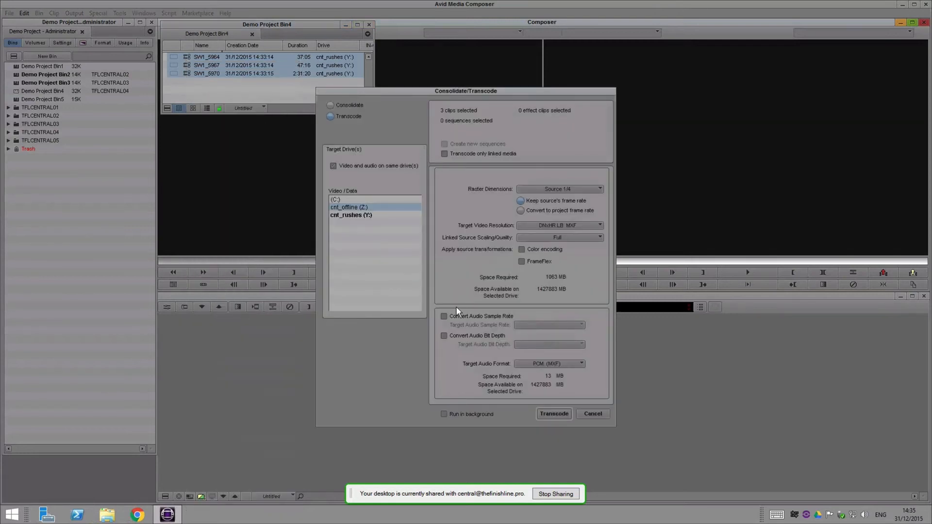
left_click(553, 414)
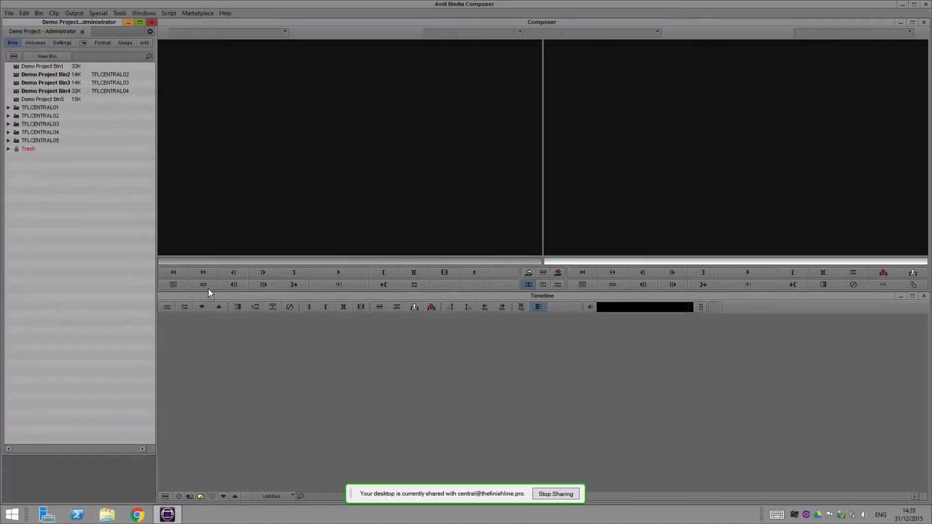
- Open Bin5 and transcode SW1_5968 to 1/4-res DNxHR LB MXF on cnt_offline
double_click(43, 98)
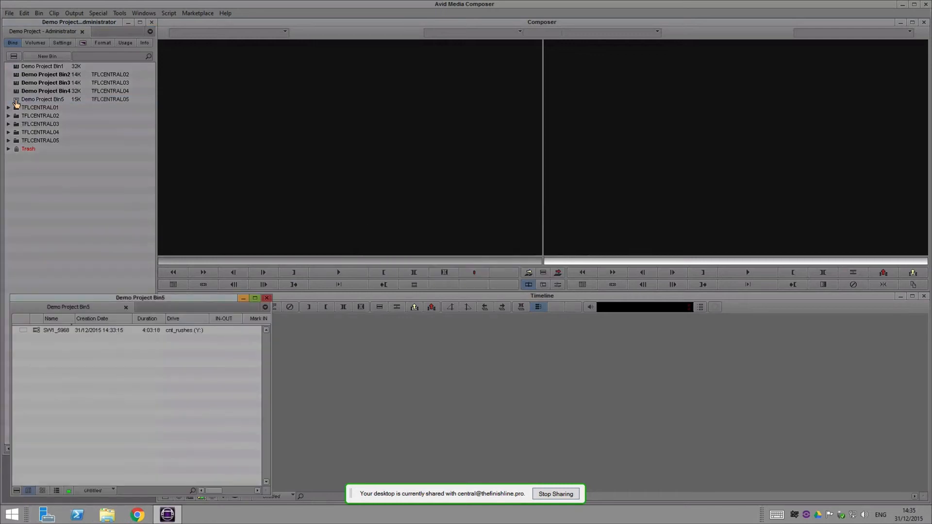
left_click(56, 330)
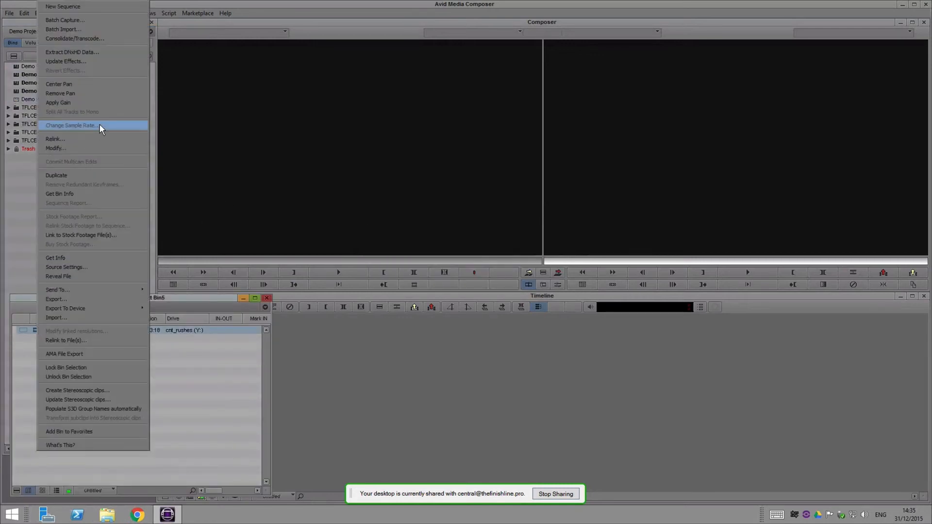
left_click(74, 38)
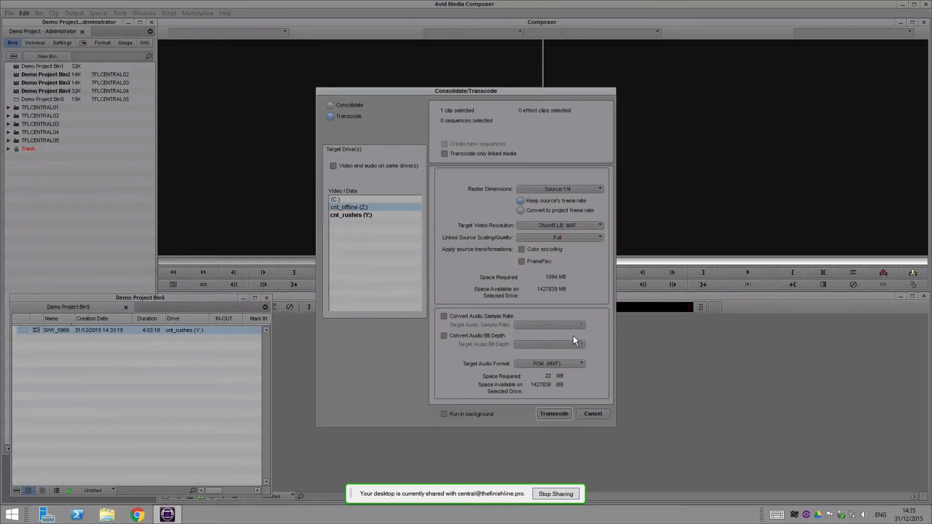
left_click(554, 414)
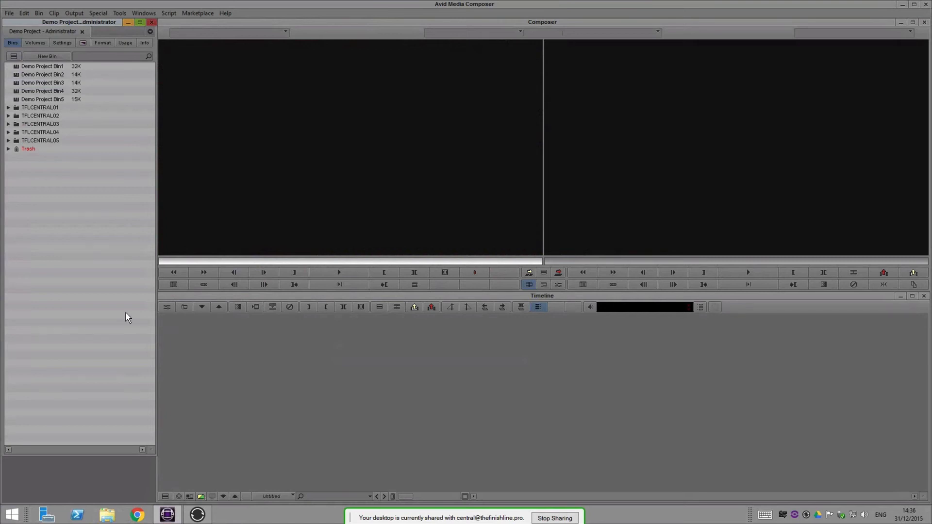
- Open Bin1 and bring up Consolidate/Transcode for its three clips
double_click(42, 66)
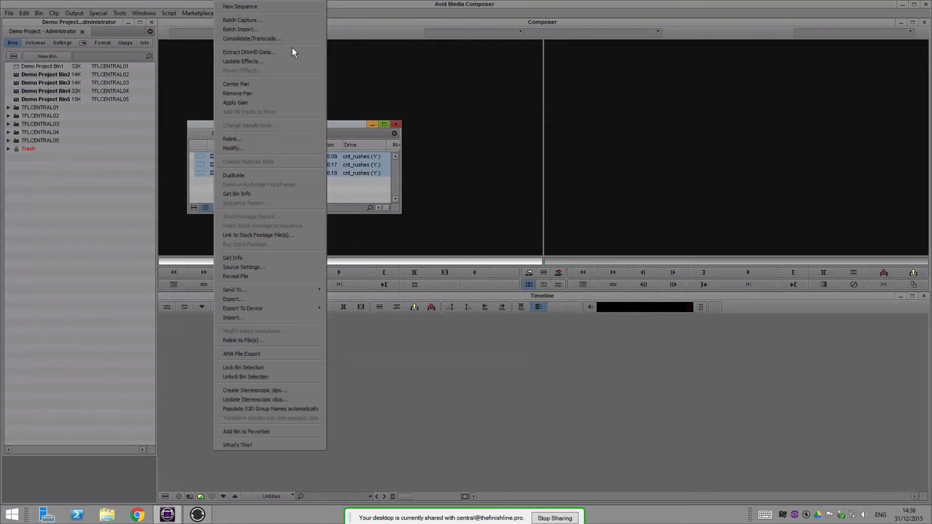
left_click(252, 39)
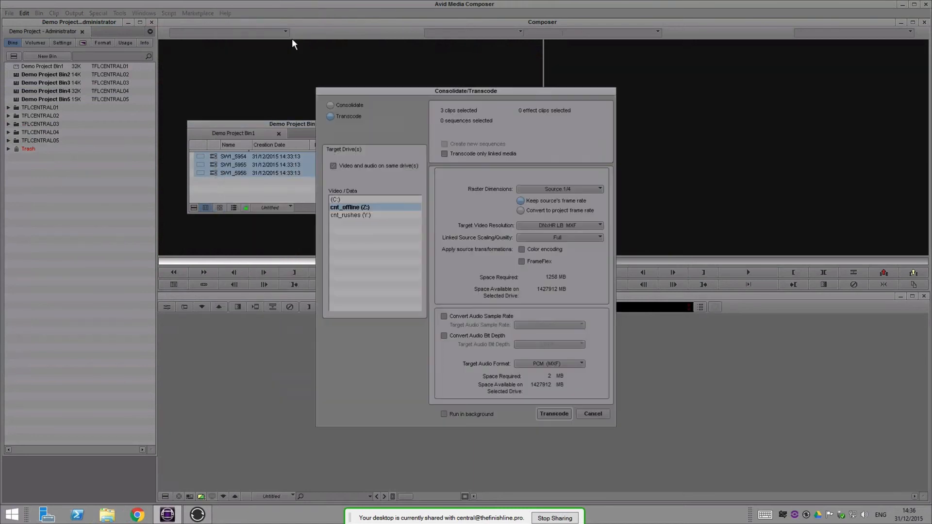
mouse_move(225, 238)
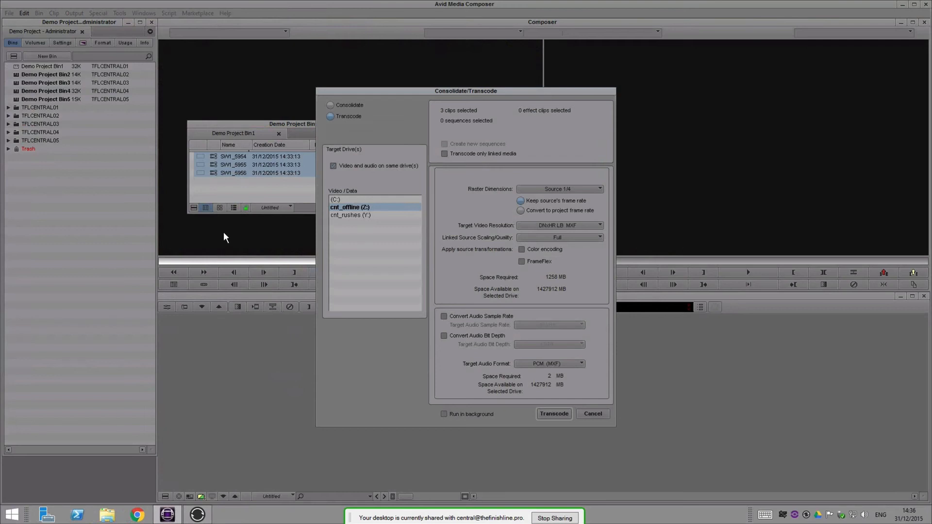
mouse_move(226, 237)
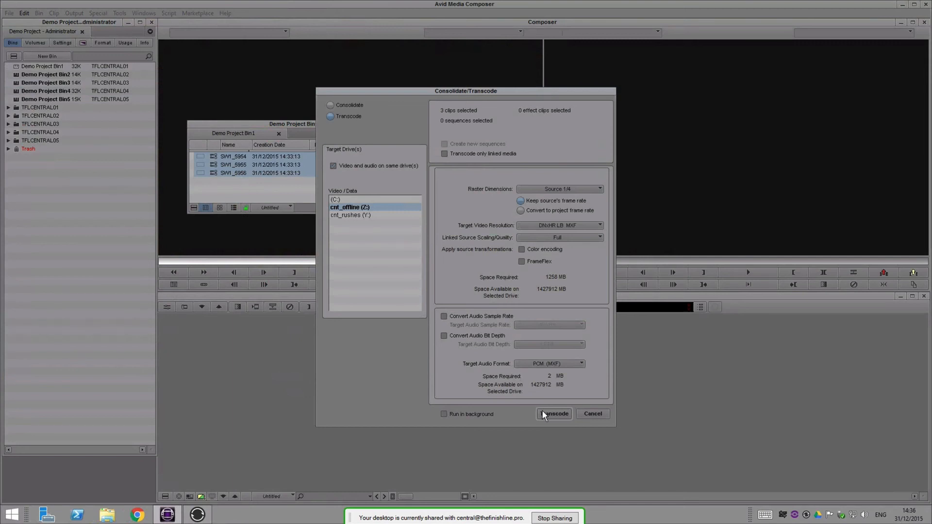
- Launch the transcode so Bin1's first of three clips begins converting
left_click(553, 413)
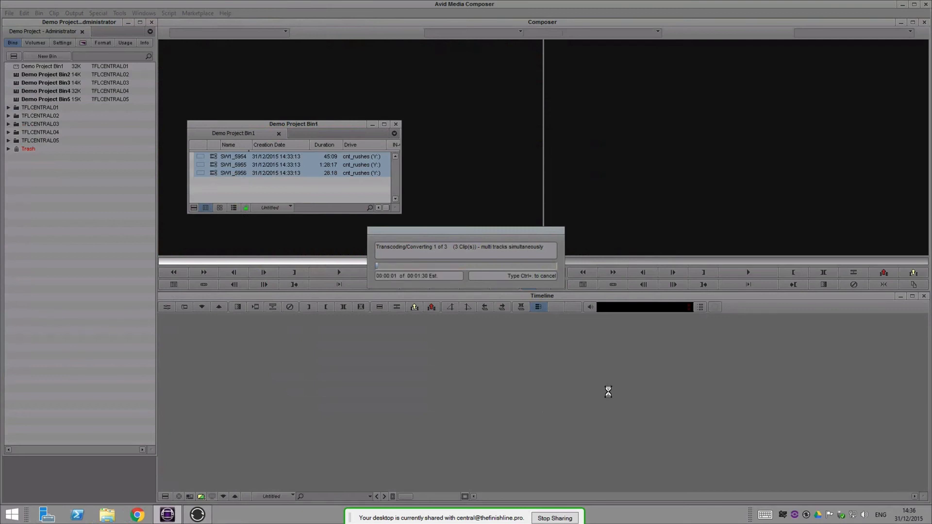
mouse_move(645, 384)
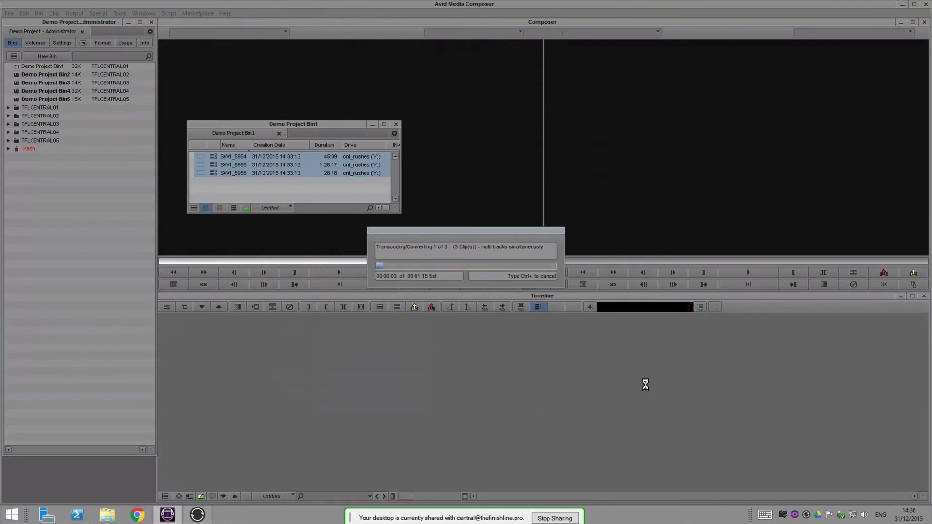